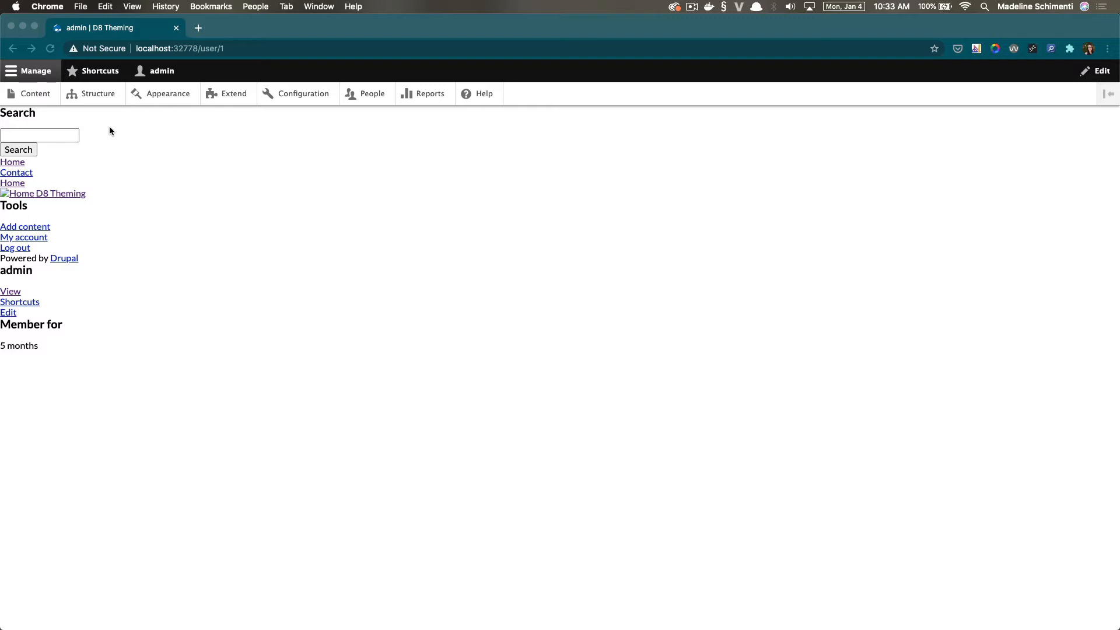
Reach the Movie content type's Manage display page and its Teaser view mode via Structure > Content types
{"action": "left_click", "coordinate": [98, 93]}
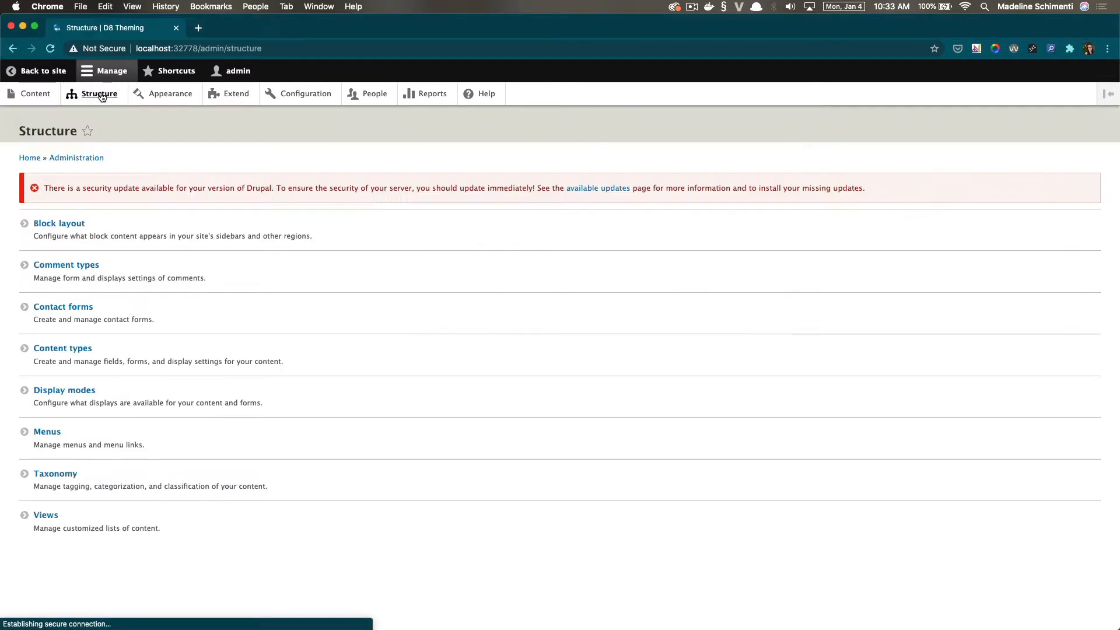
{"action": "left_click", "coordinate": [63, 348]}
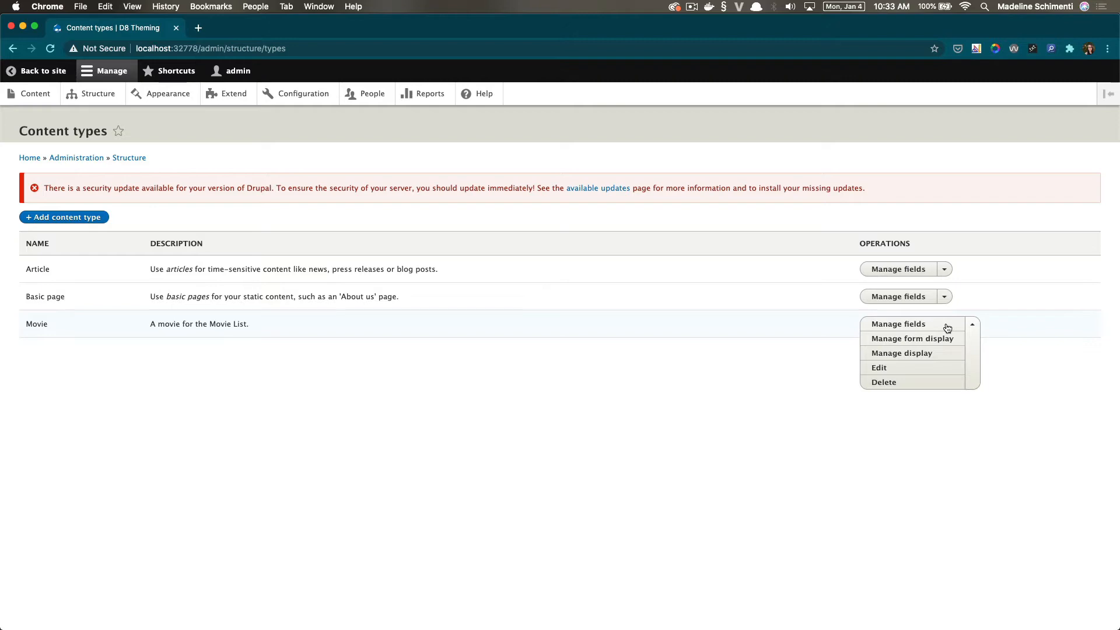
{"action": "left_click", "coordinate": [901, 353]}
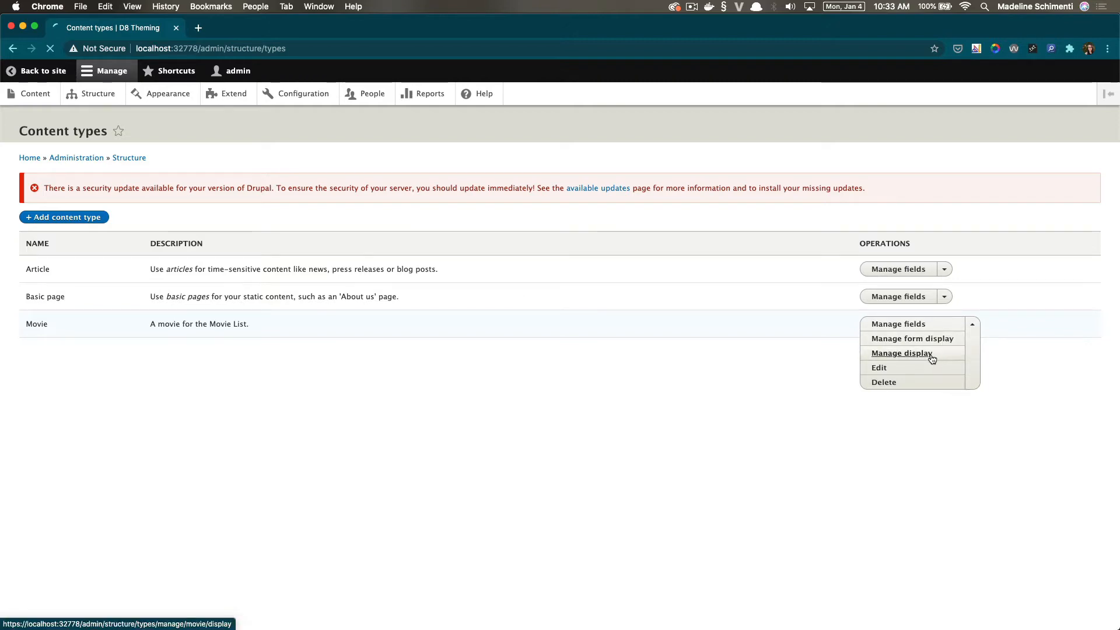
{"action": "left_click", "coordinate": [902, 353]}
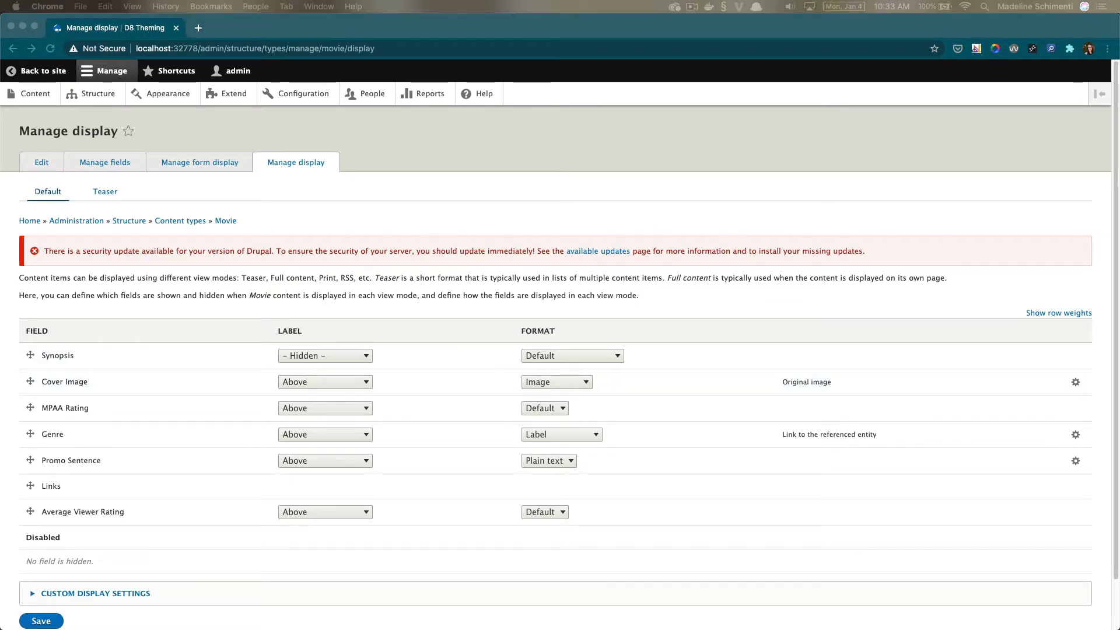
{"action": "mouse_move", "coordinate": [105, 191]}
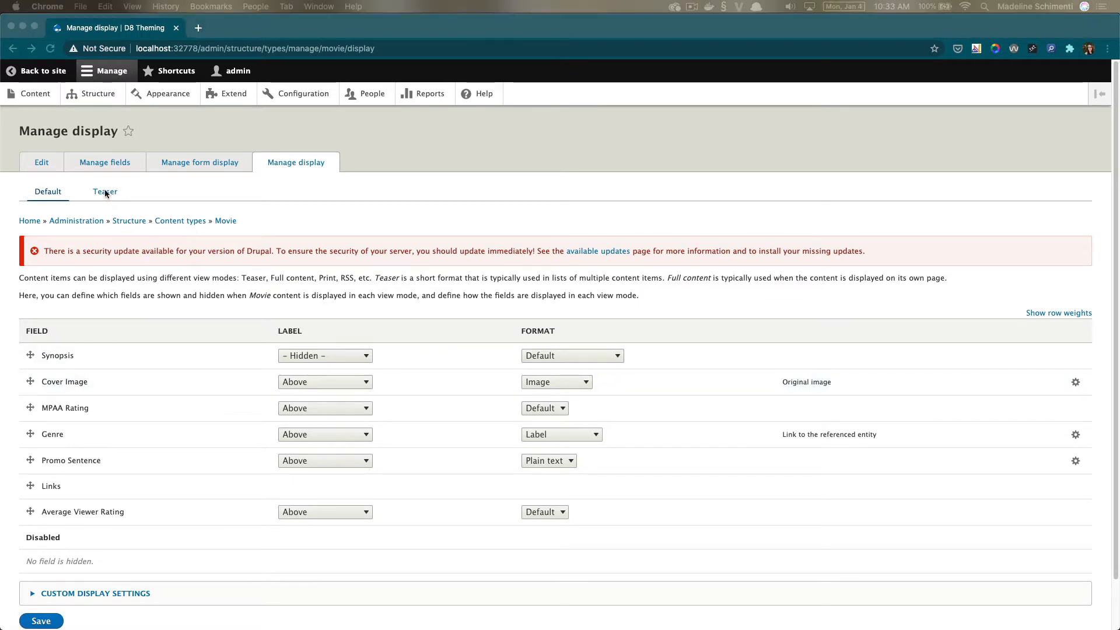
{"action": "left_click", "coordinate": [105, 192]}
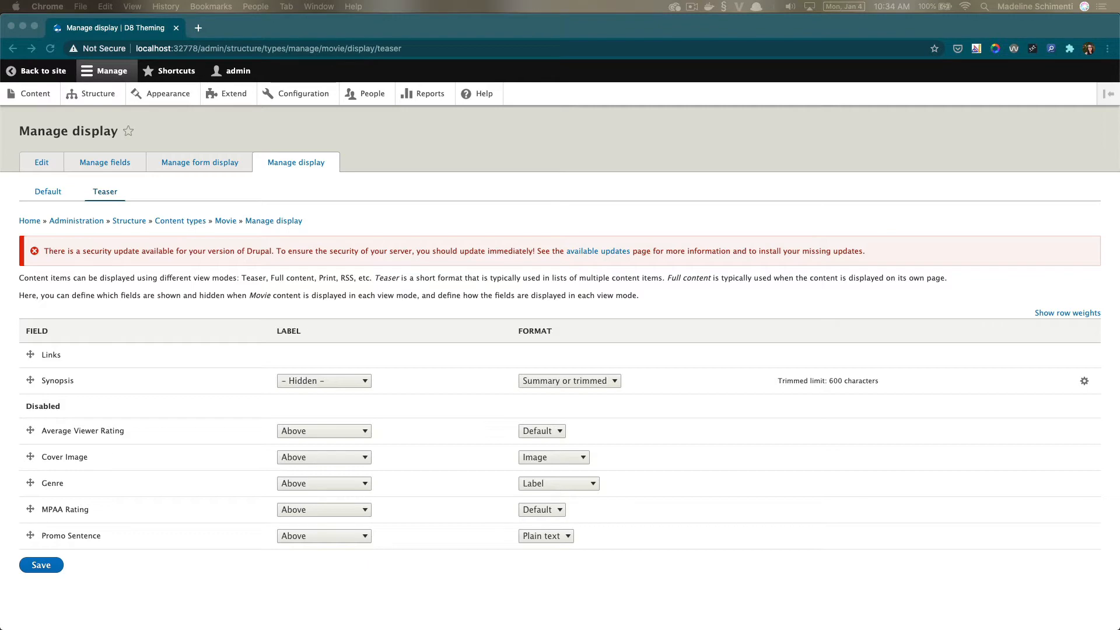
{"action": "mouse_move", "coordinate": [365, 621]}
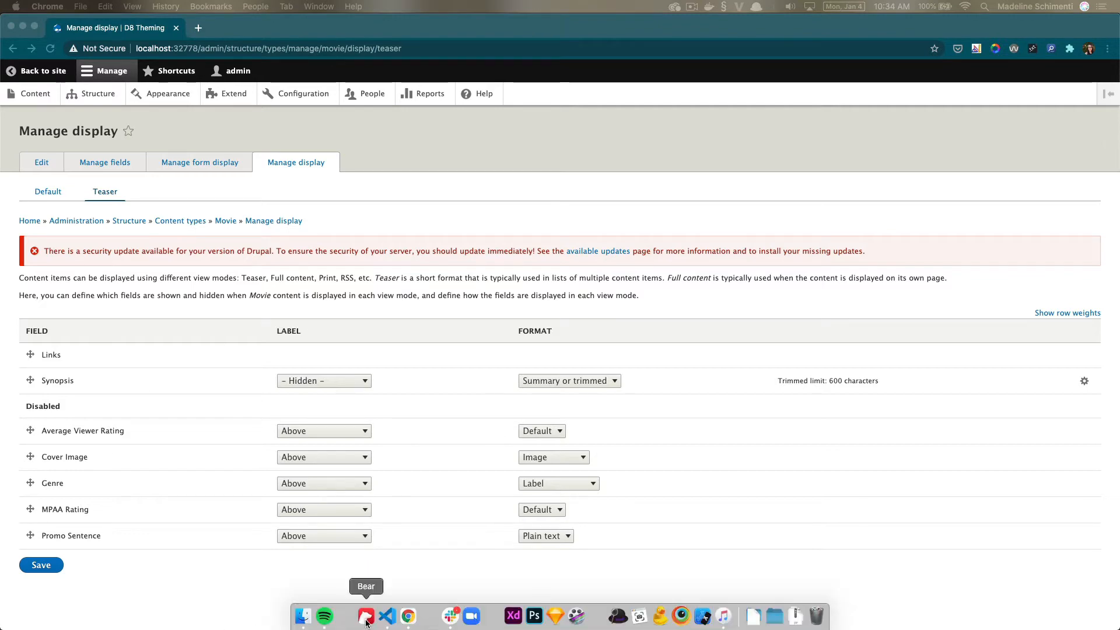
Browse src/patterns/components/movie-card in VS Code and view movie-card.json
{"action": "left_click", "coordinate": [386, 616]}
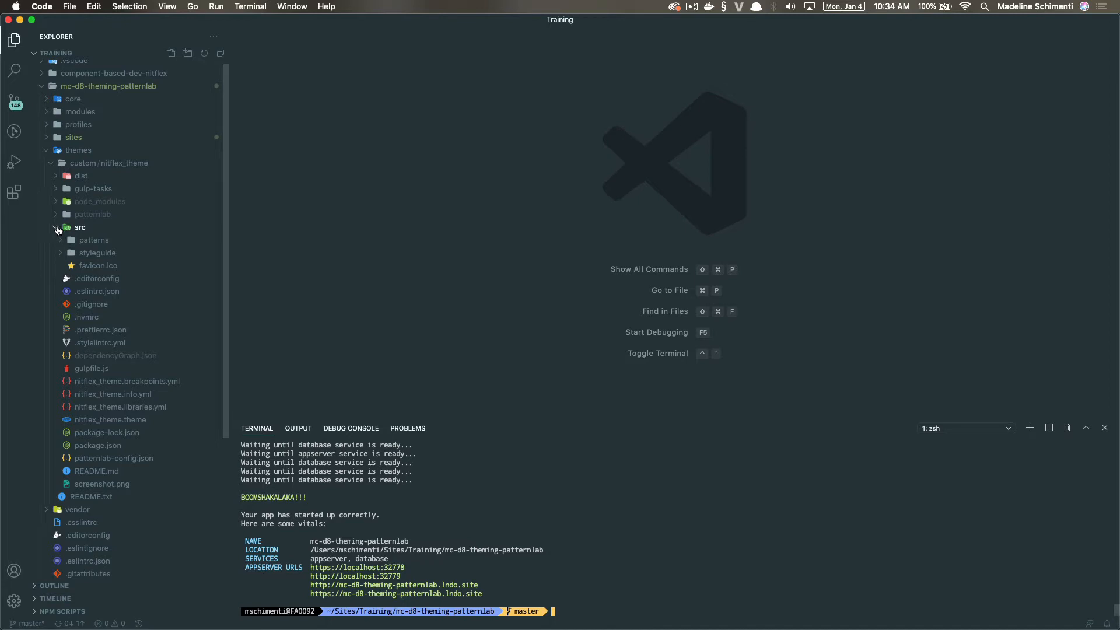
{"action": "left_click", "coordinate": [94, 240]}
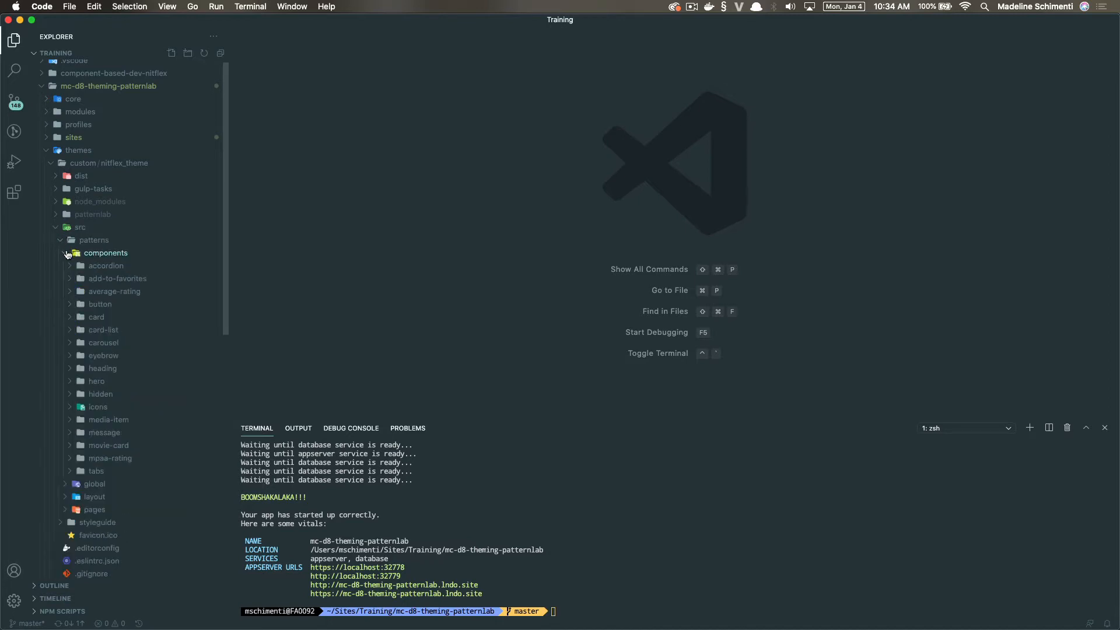
{"action": "left_click", "coordinate": [107, 446]}
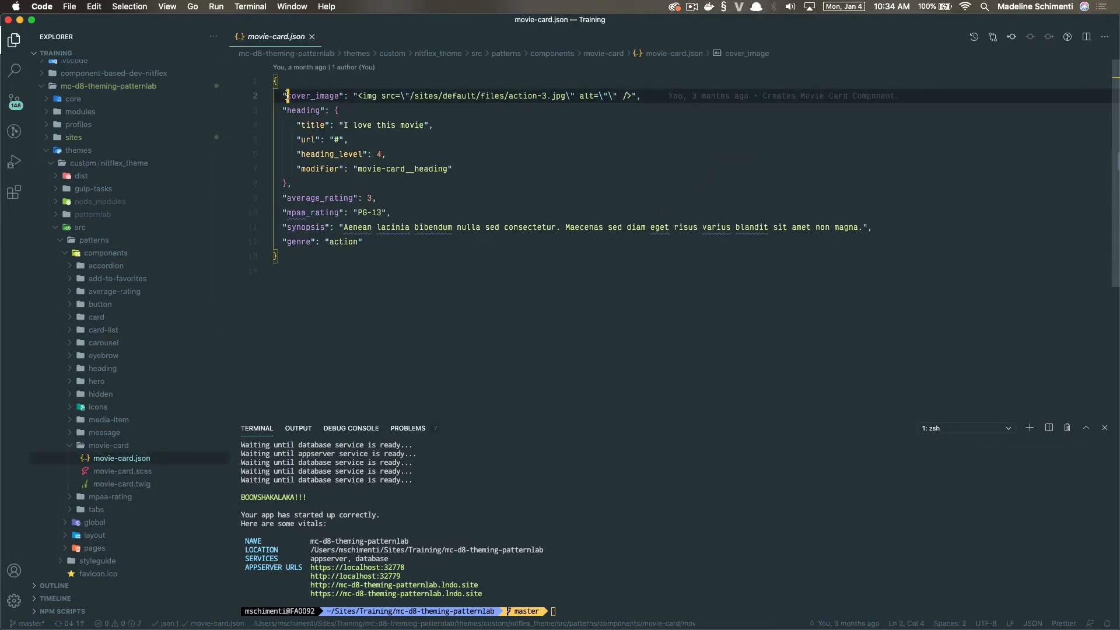
{"action": "left_click", "coordinate": [298, 109]}
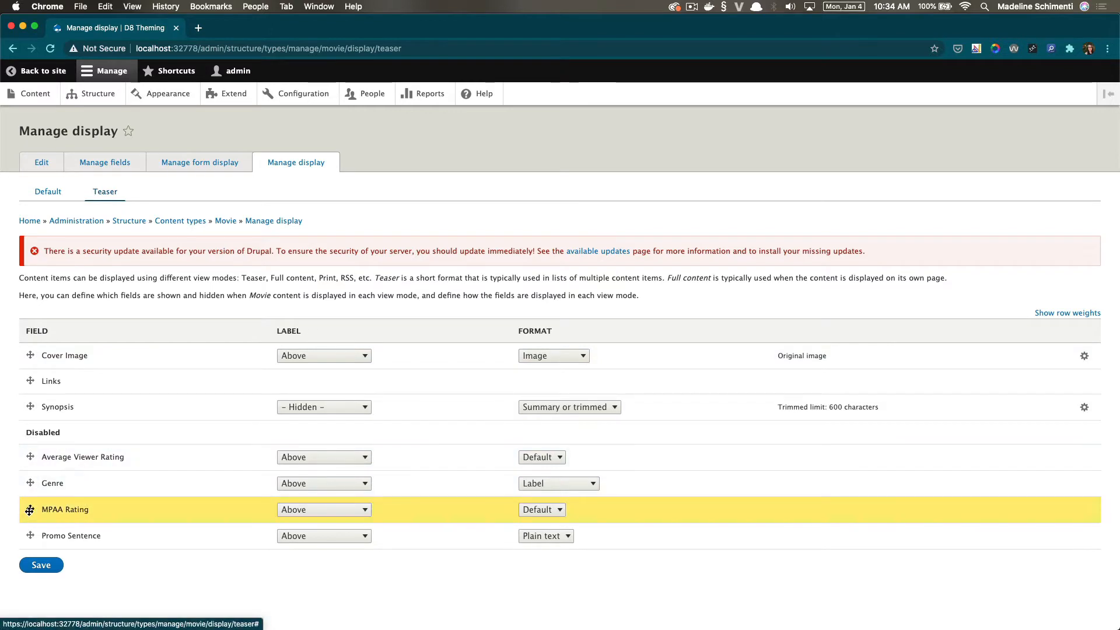
Show Cover Image, MPAA Rating and Average Viewer Rating in the teaser, hide Synopsis and Links, save, return to Structure
{"action": "left_click_drag", "start_coordinate": [30, 510], "coordinate": [30, 381]}
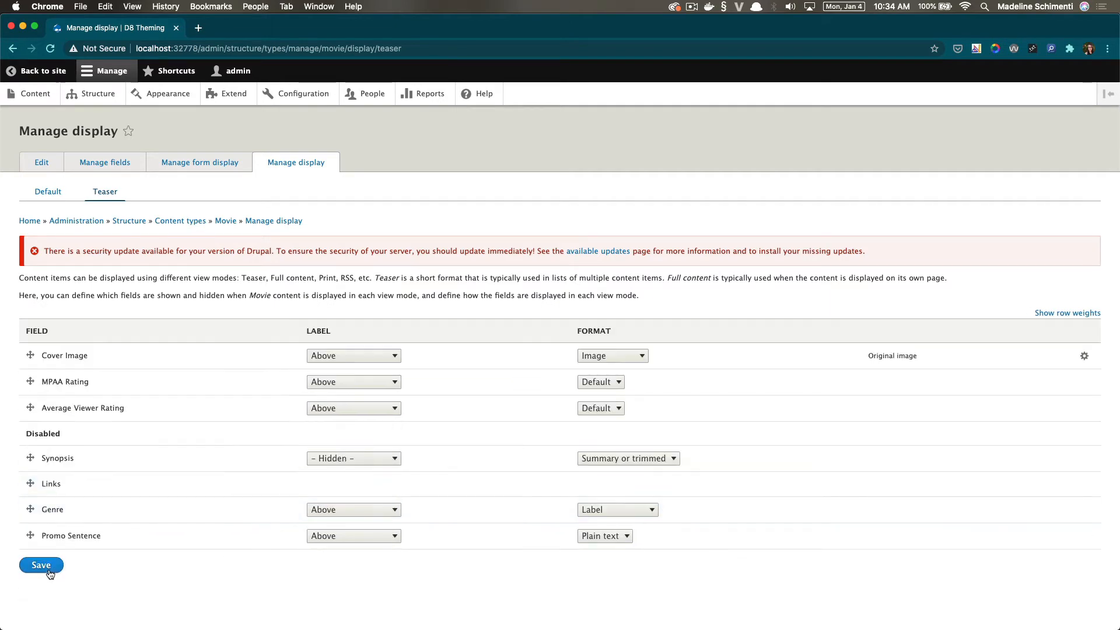
{"action": "left_click", "coordinate": [41, 564]}
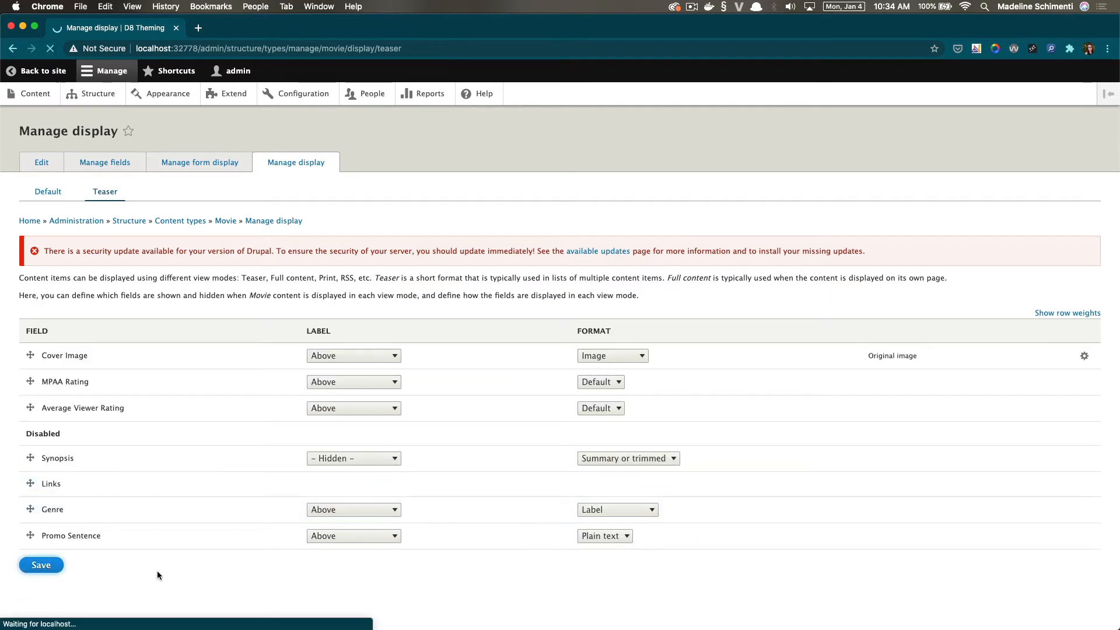
{"action": "left_click", "coordinate": [41, 565]}
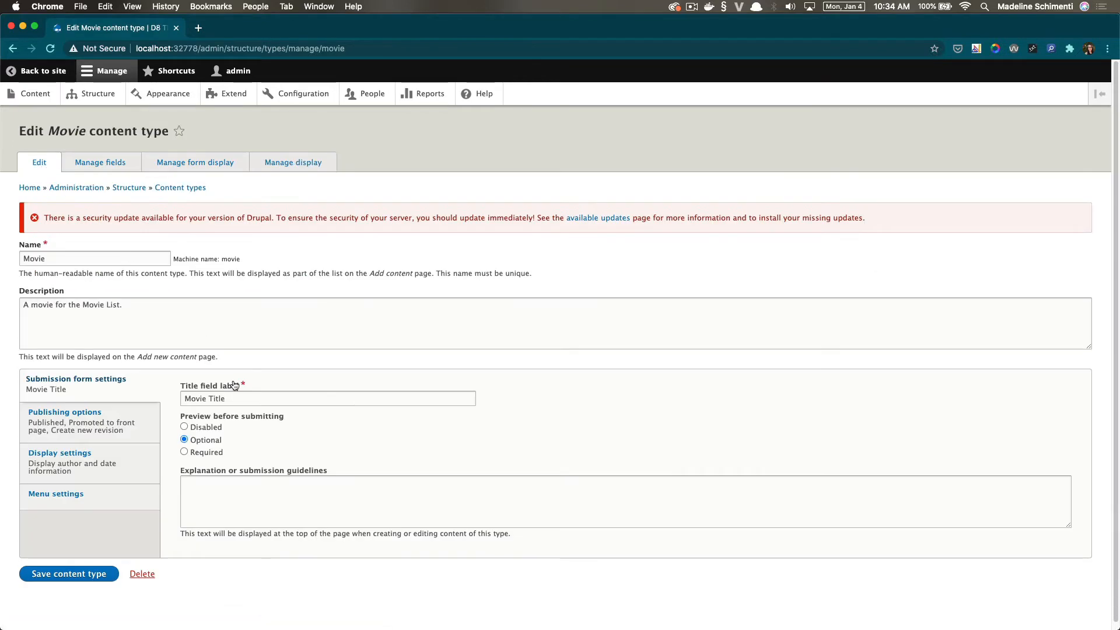
{"action": "left_click", "coordinate": [328, 399]}
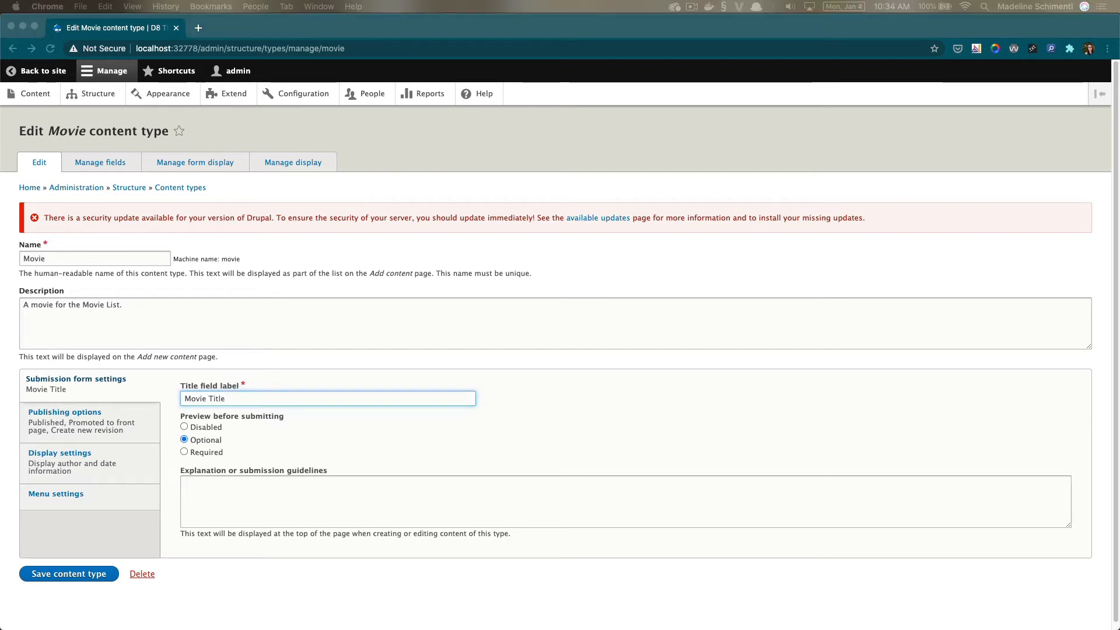
{"action": "mouse_move", "coordinate": [99, 97]}
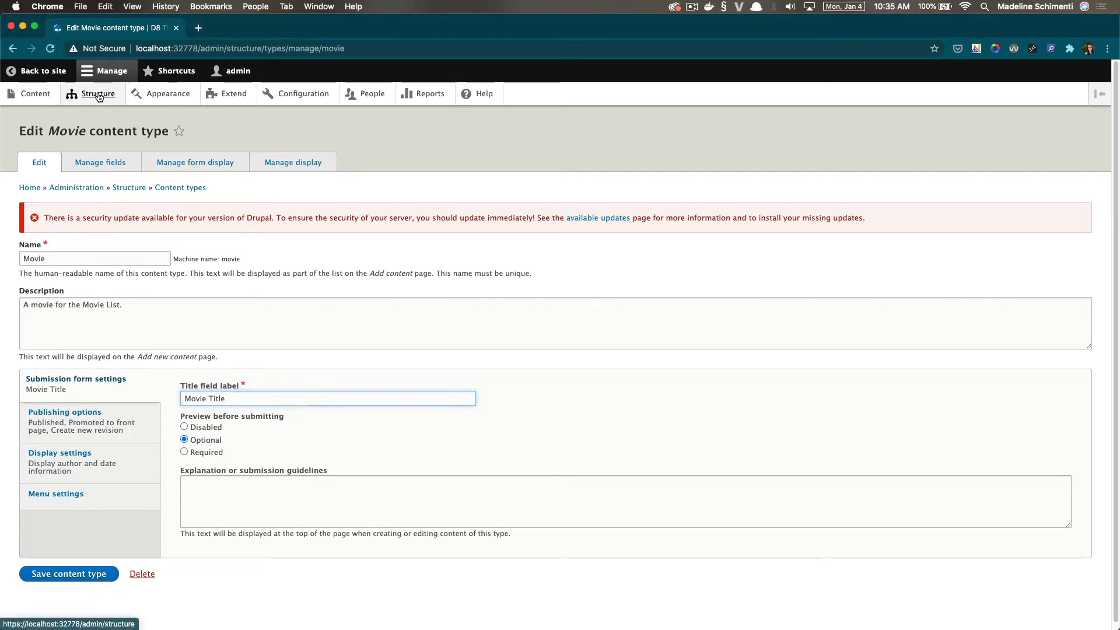
{"action": "left_click", "coordinate": [98, 94]}
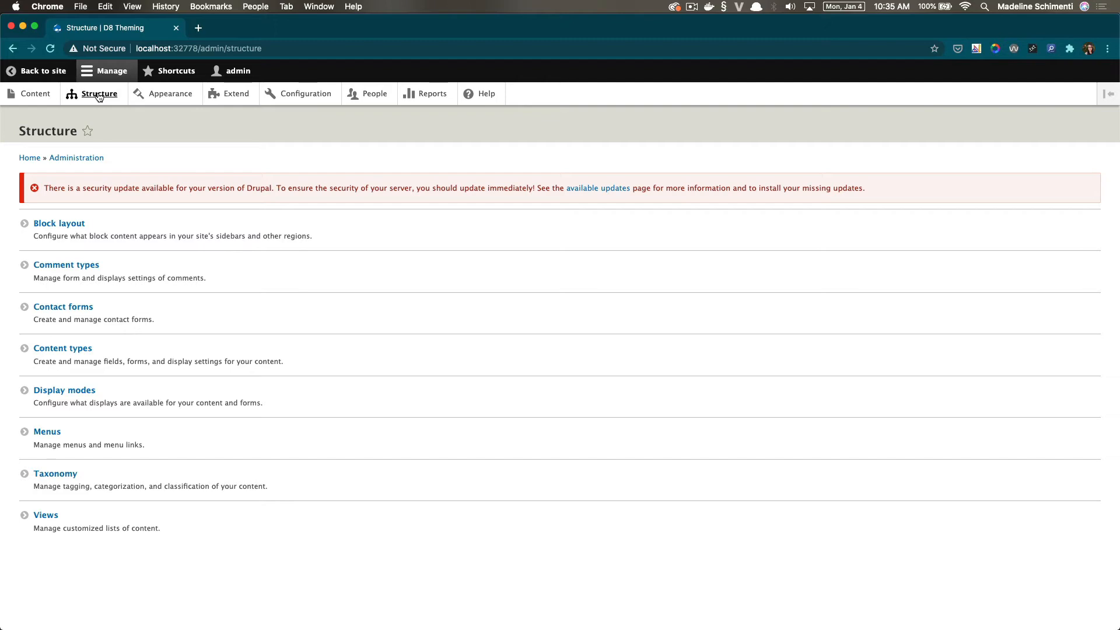
Start a new view 'This is just a test' limited to Movie content shown as teasers
{"action": "left_click", "coordinate": [46, 516]}
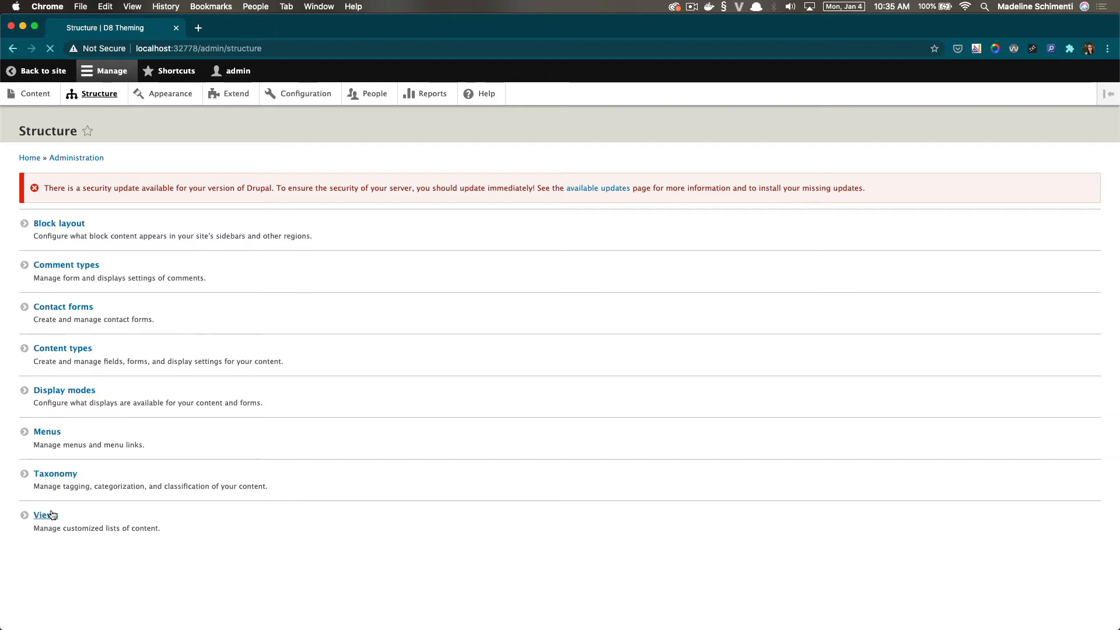
{"action": "left_click", "coordinate": [42, 515]}
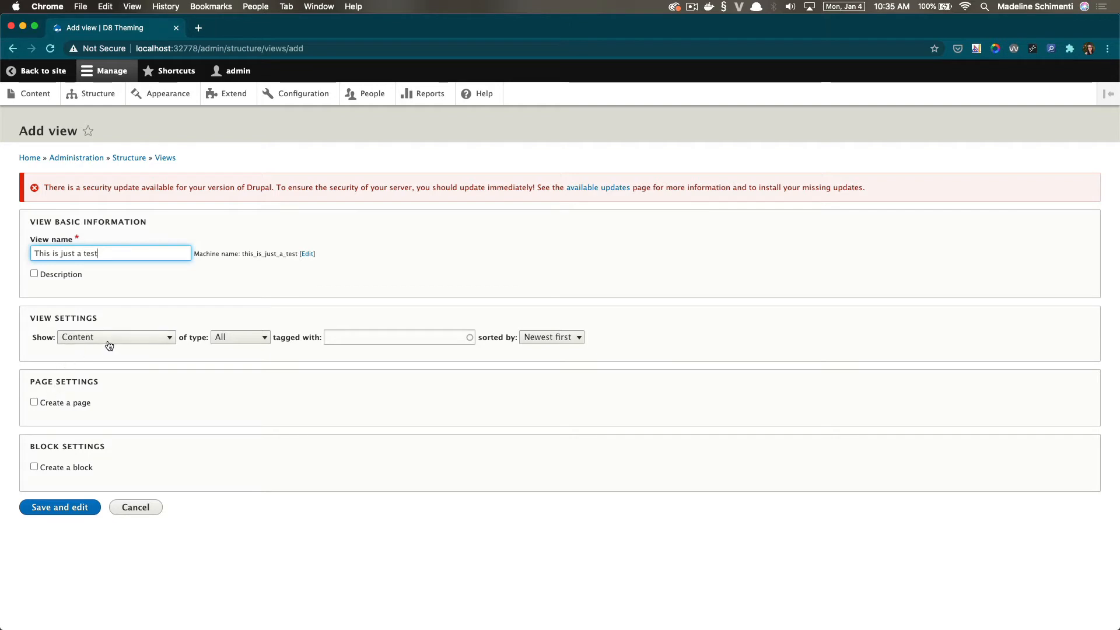
{"action": "left_click", "coordinate": [241, 337]}
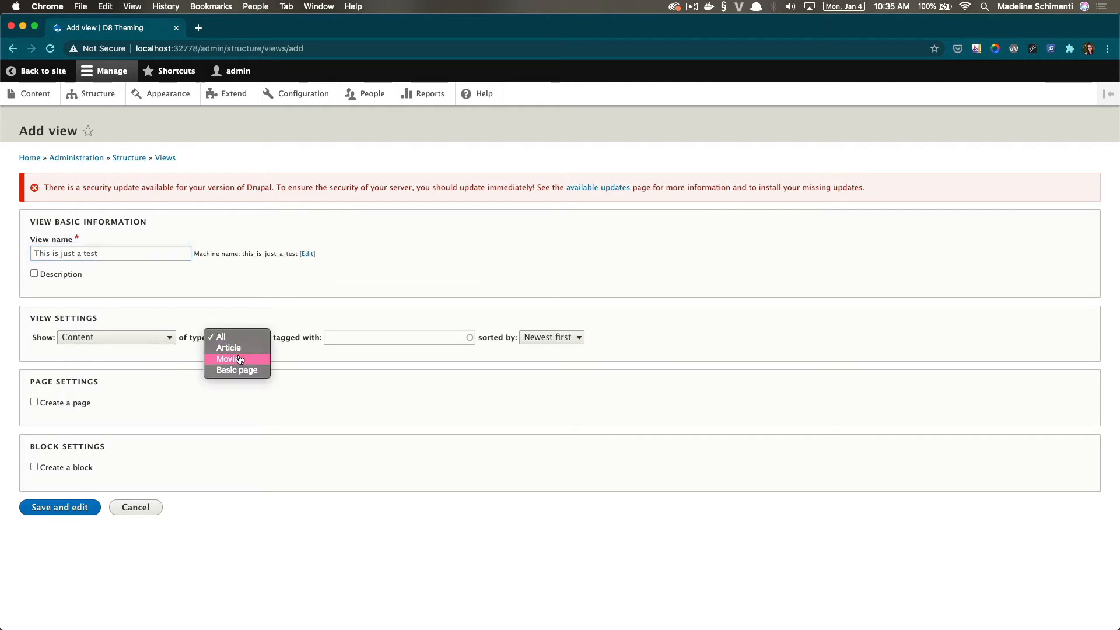
{"action": "left_click", "coordinate": [234, 359]}
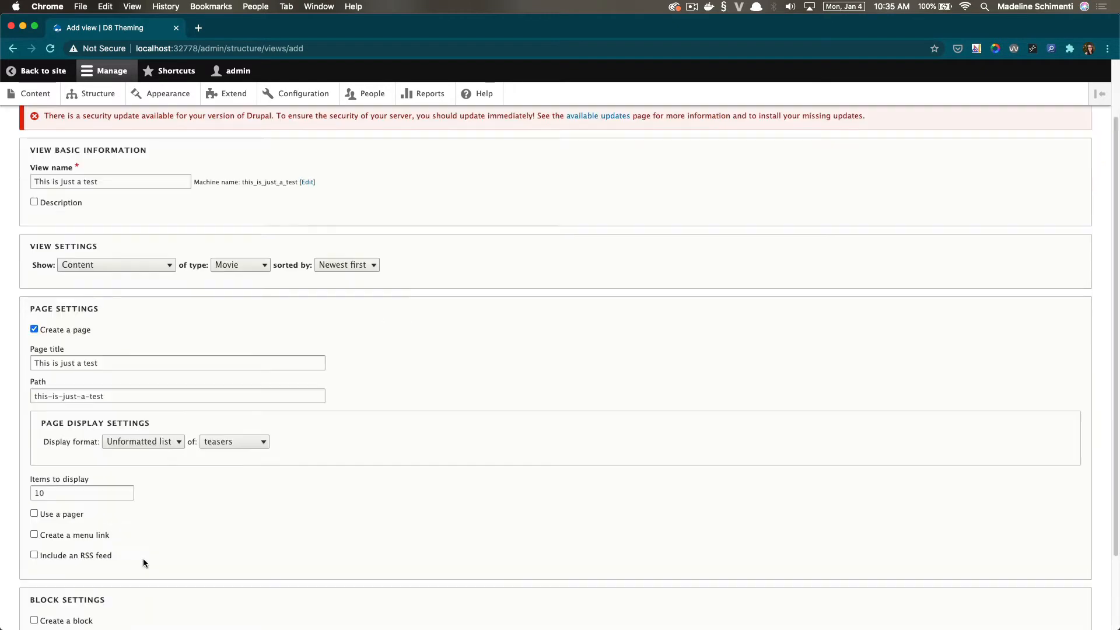
{"action": "mouse_move", "coordinate": [141, 450]}
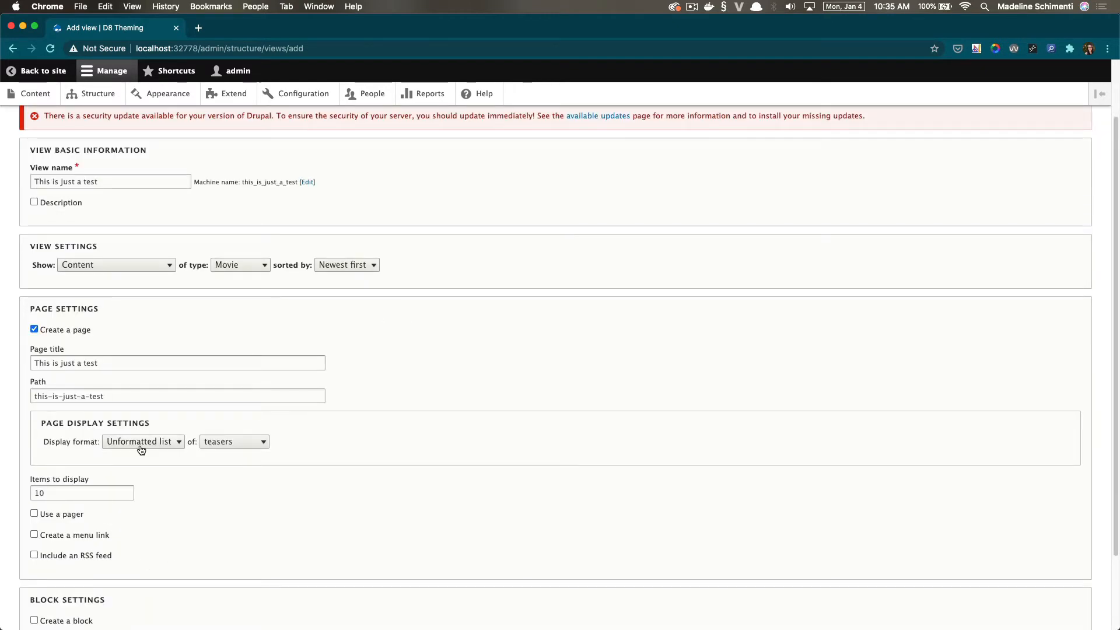
Save and edit the view, then launch its page path in a new tab
{"action": "scroll", "scroll_direction": "down", "scroll_amount": 3}
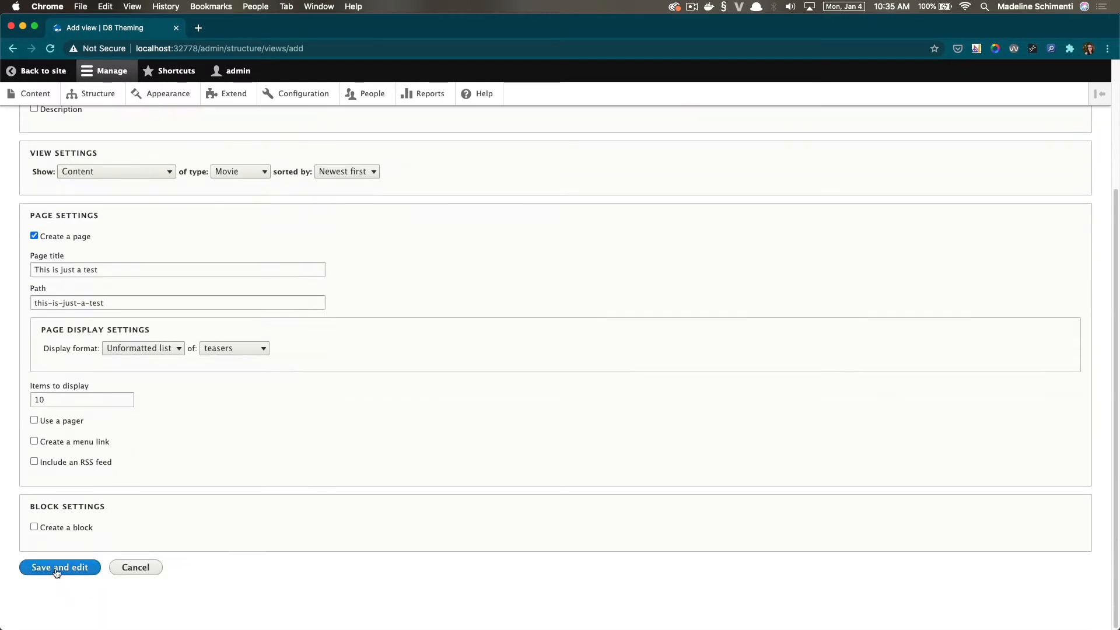
{"action": "left_click", "coordinate": [59, 567]}
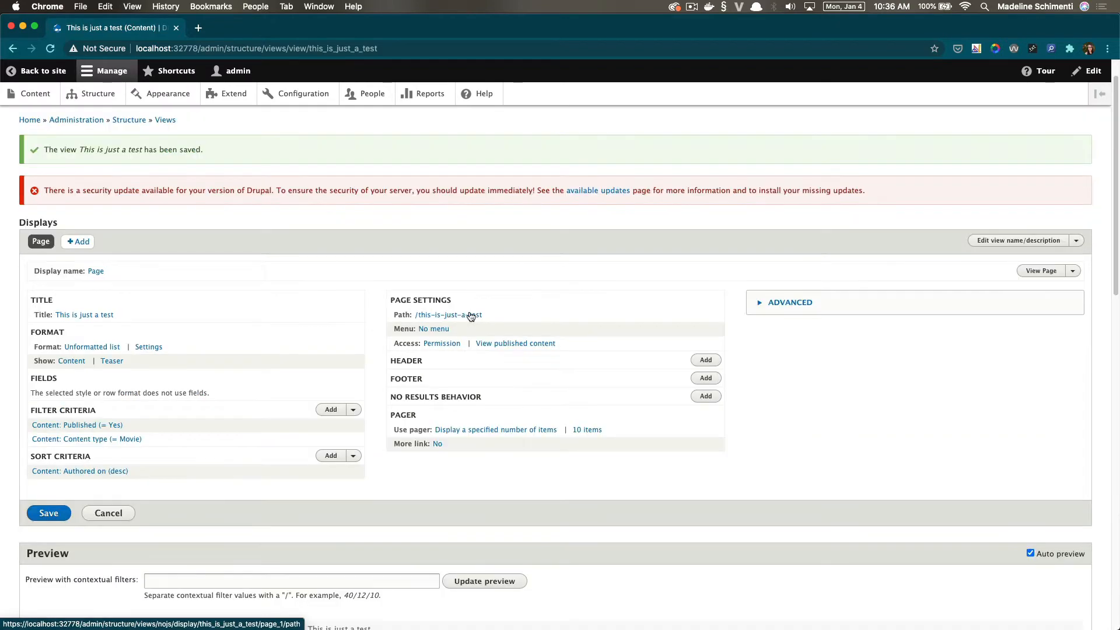
{"action": "right_click", "coordinate": [448, 315]}
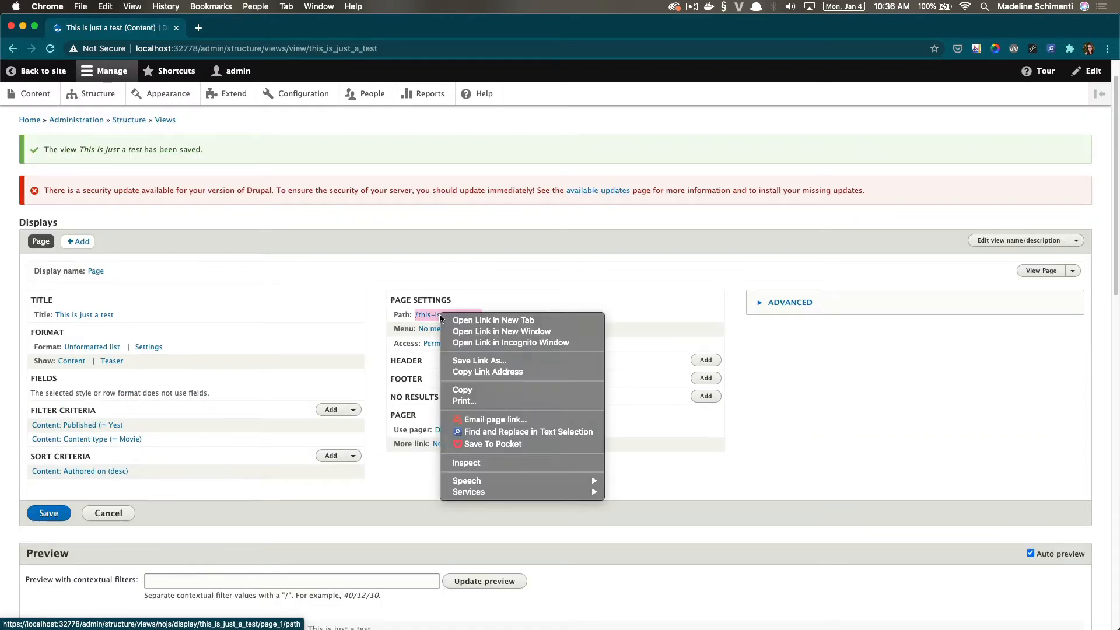
{"action": "left_click", "coordinate": [494, 320]}
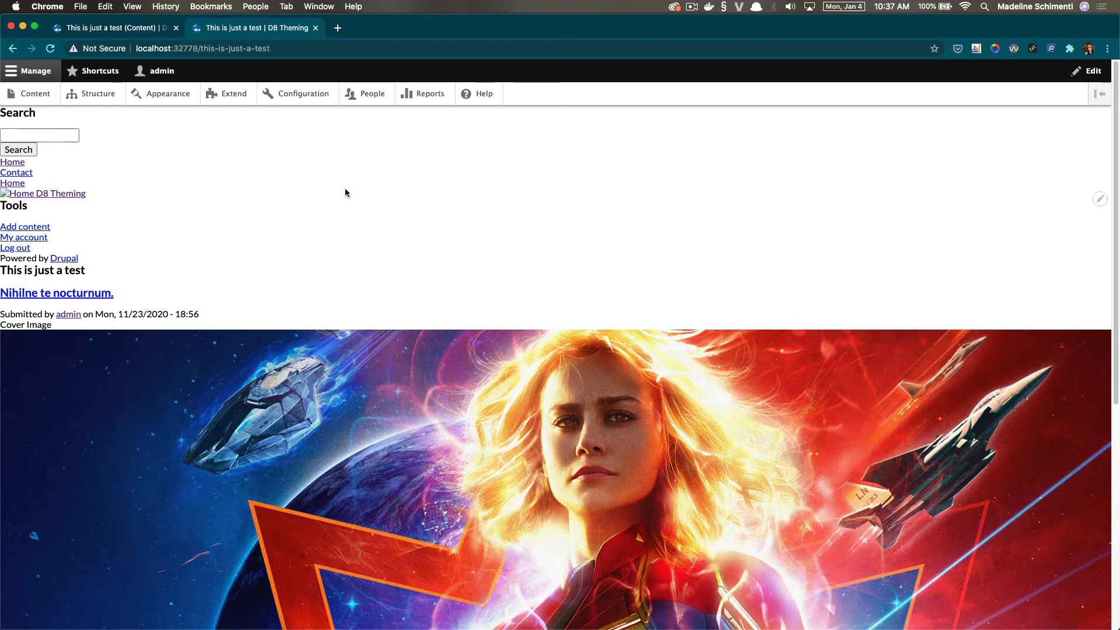
Inspect the movie teaser in DevTools to read its FILE NAME SUGGESTIONS comments
{"action": "key", "text": "F12"}
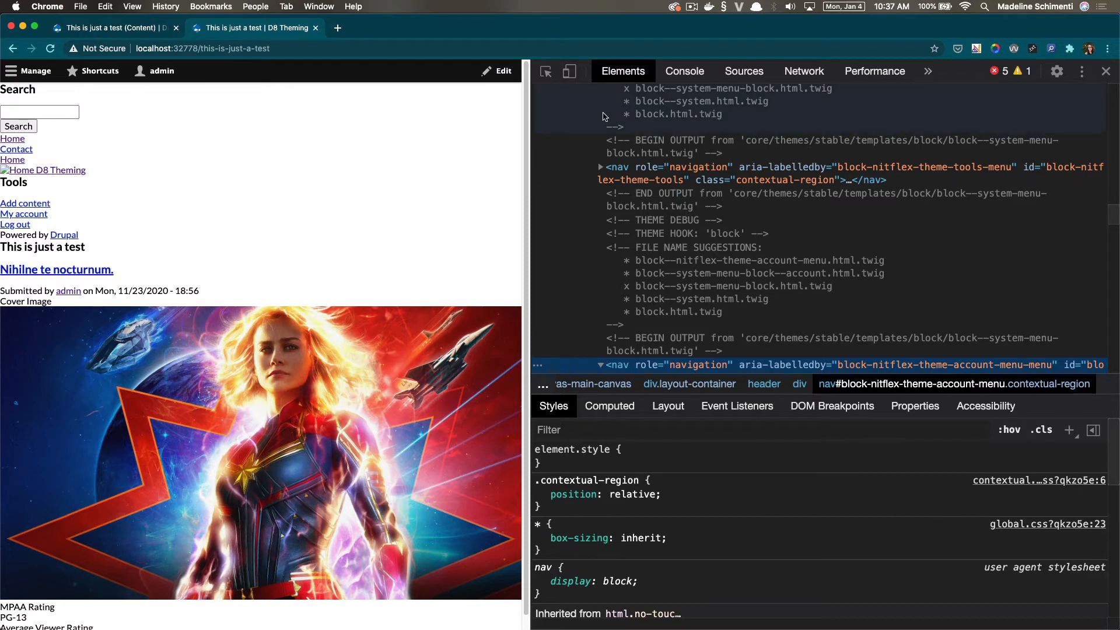
{"action": "mouse_move", "coordinate": [592, 88]}
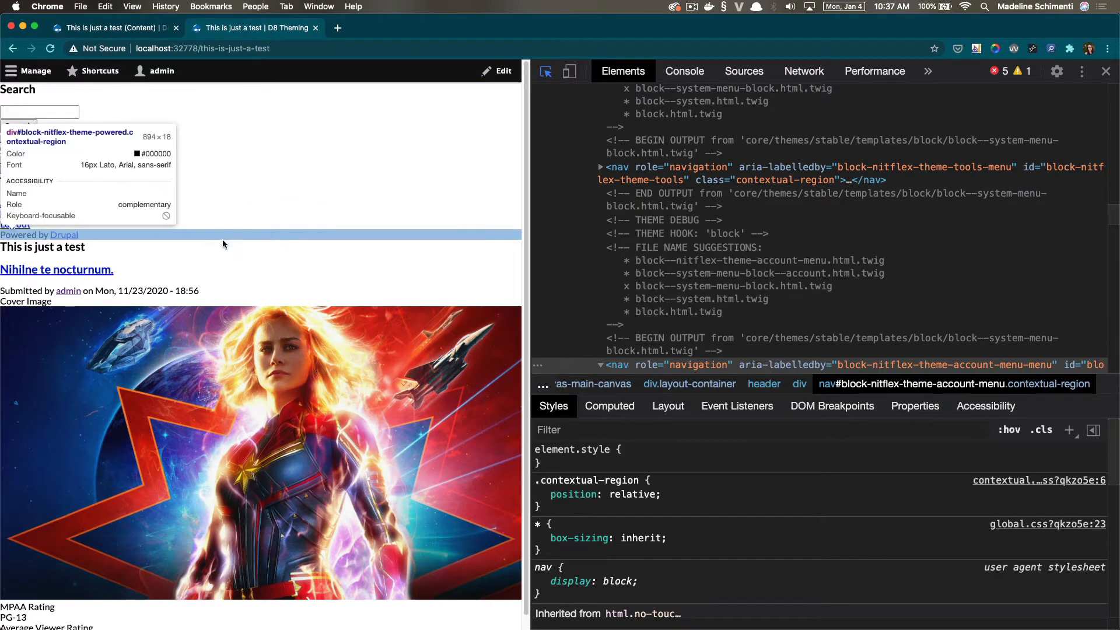
{"action": "left_click", "coordinate": [688, 228]}
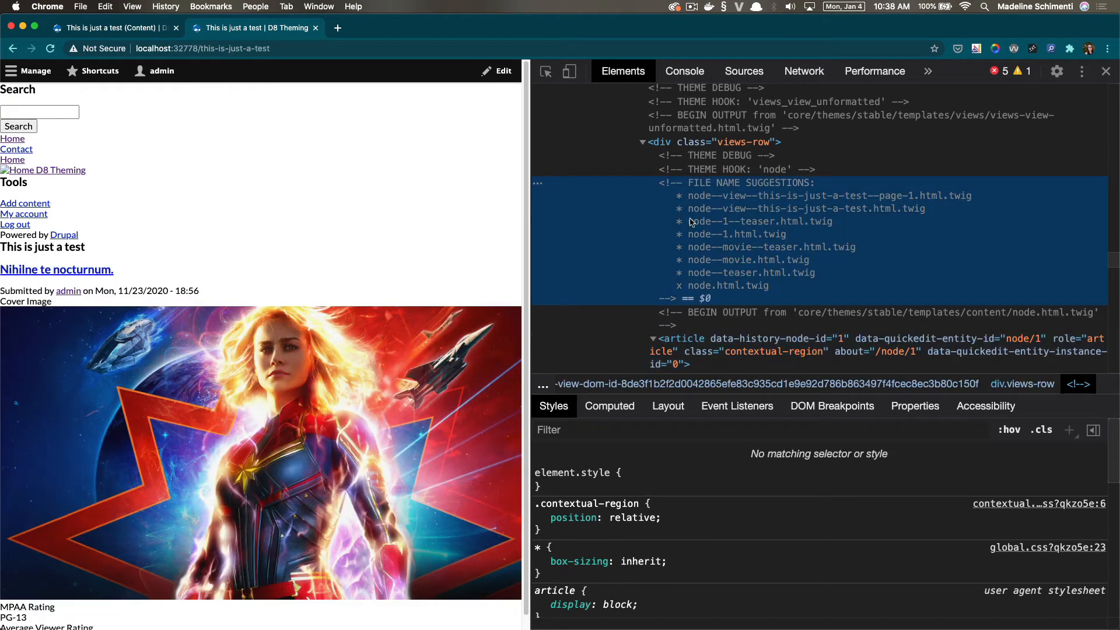
{"action": "mouse_move", "coordinate": [754, 245]}
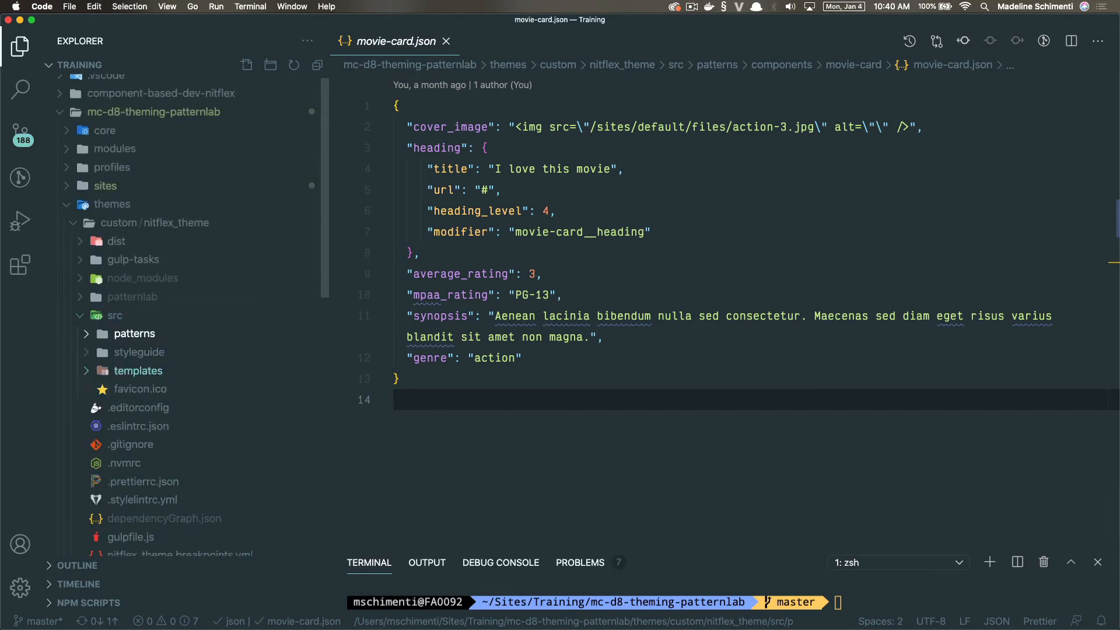
Add a new file node--movie--teaser.html.twig inside the theme's templates folder
{"action": "left_click", "coordinate": [138, 371]}
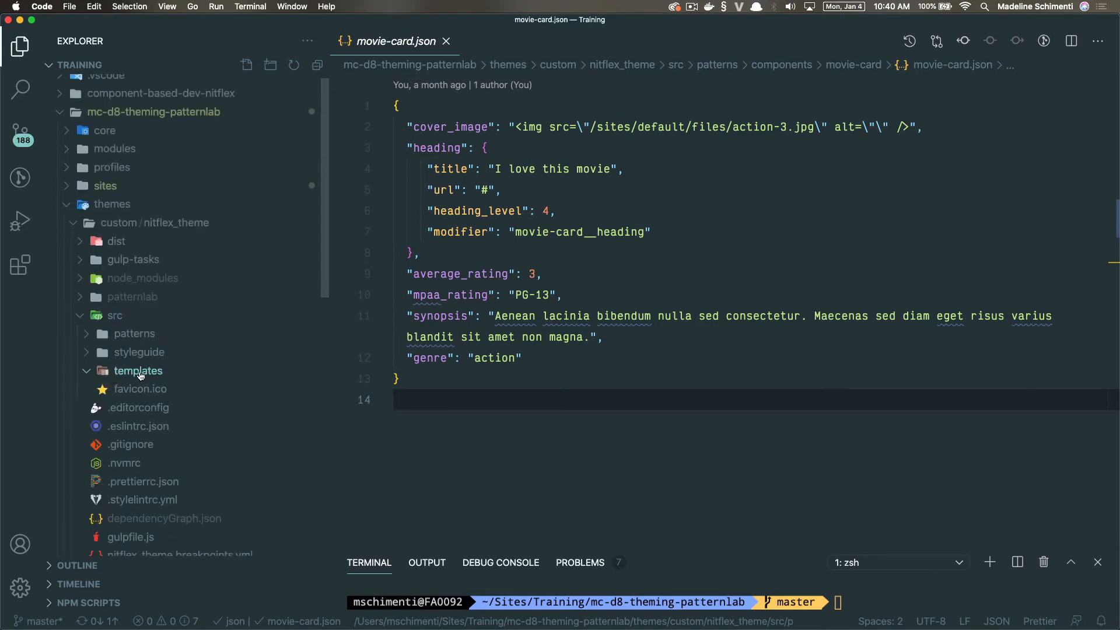
{"action": "right_click", "coordinate": [138, 371]}
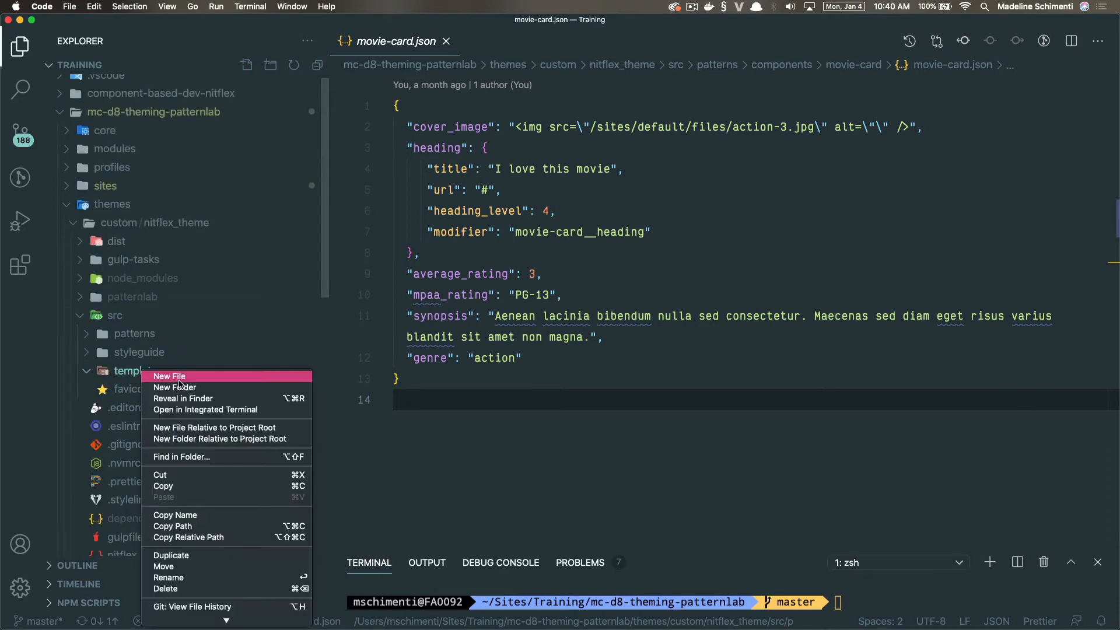
{"action": "left_click", "coordinate": [170, 376]}
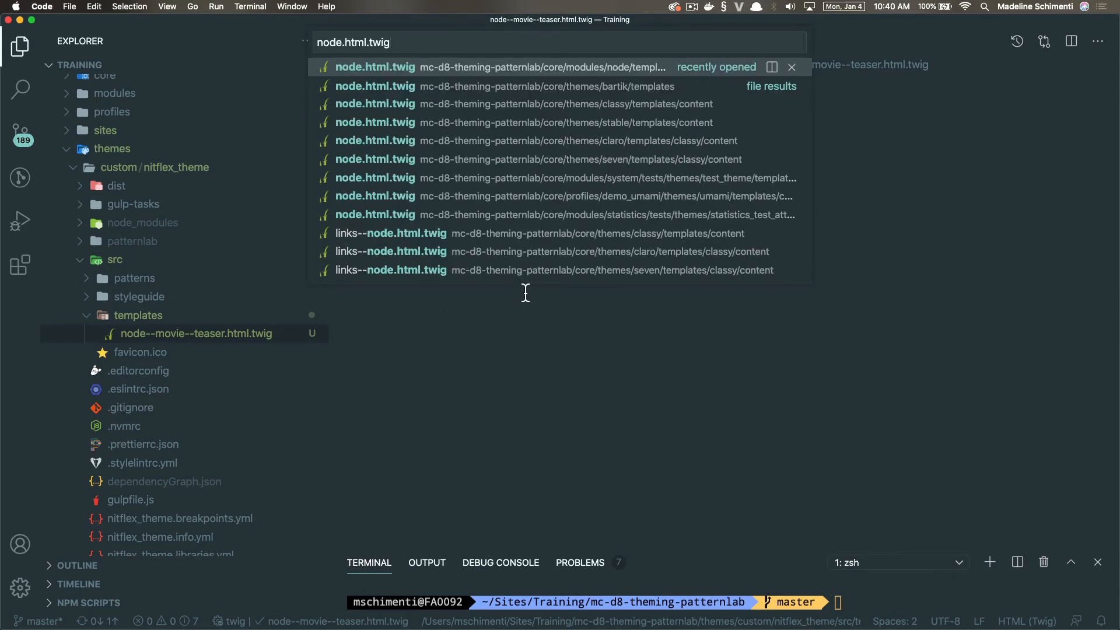
Copy core node.html.twig's comment block into the teaser template and add <h1> Testing 123 </h1>
{"action": "left_click", "coordinate": [376, 68]}
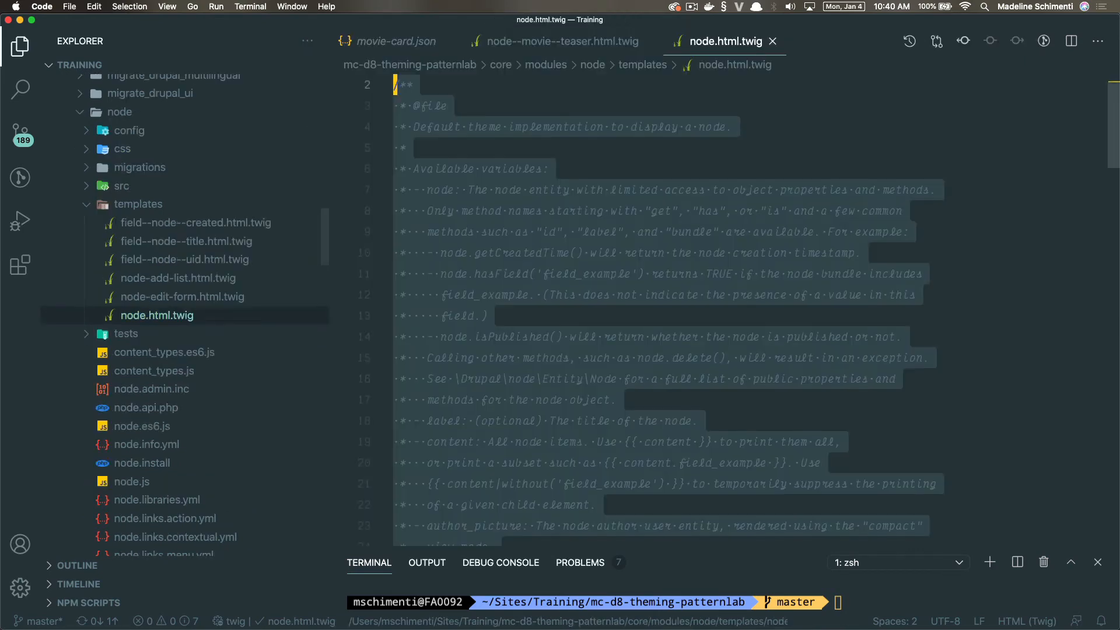
{"action": "scroll", "scroll_direction": "down", "scroll_amount": 3}
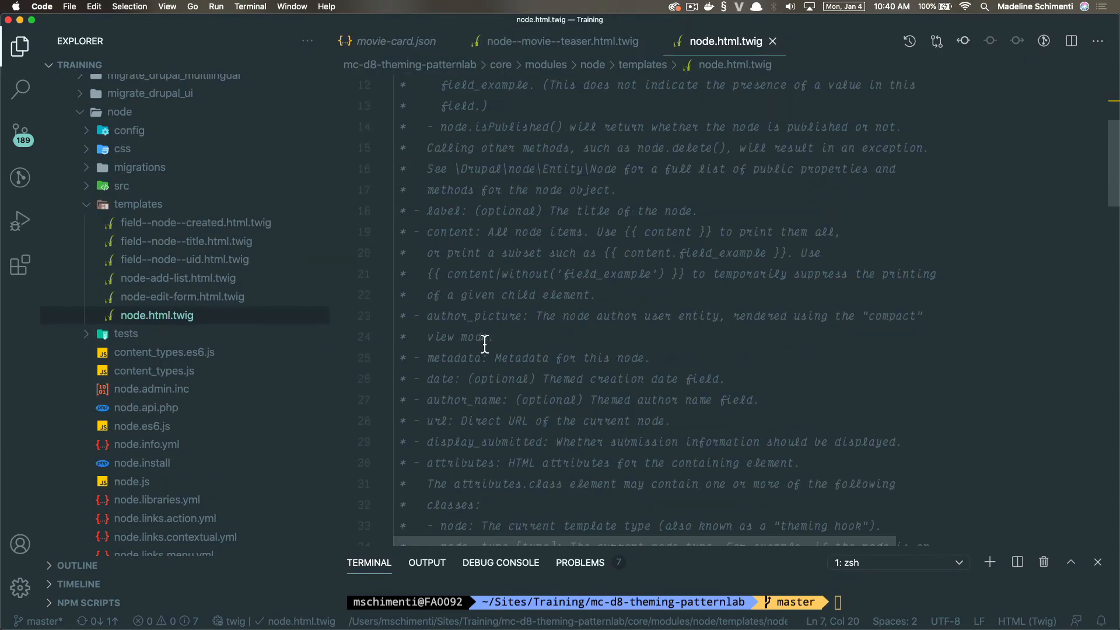
{"action": "scroll", "scroll_direction": "down", "scroll_amount": 3}
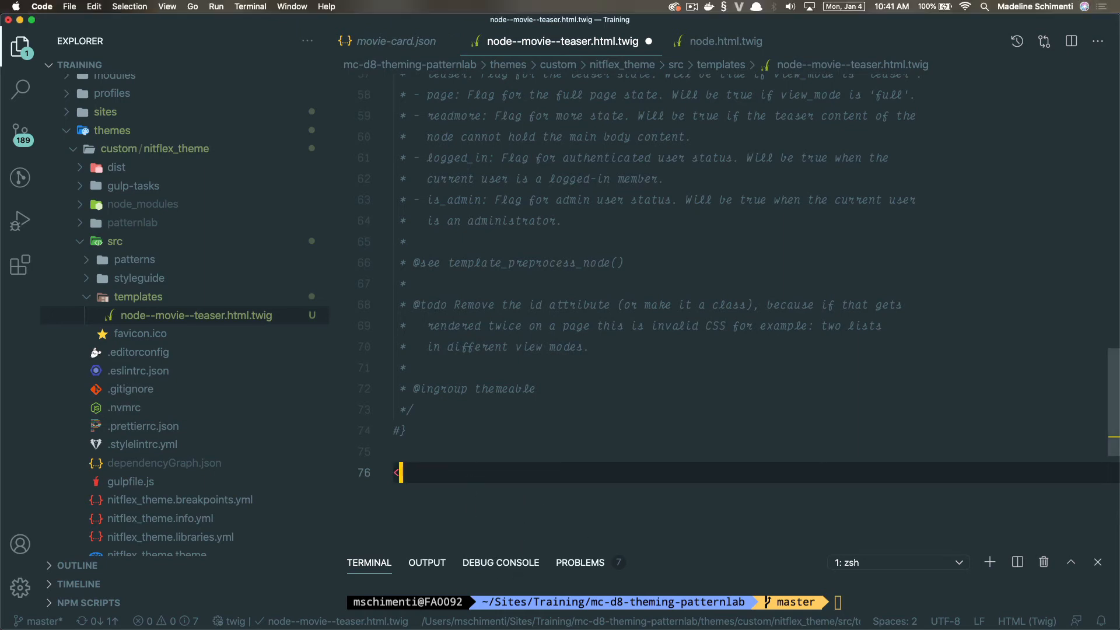
{"action": "type", "text": "<h1> T"}
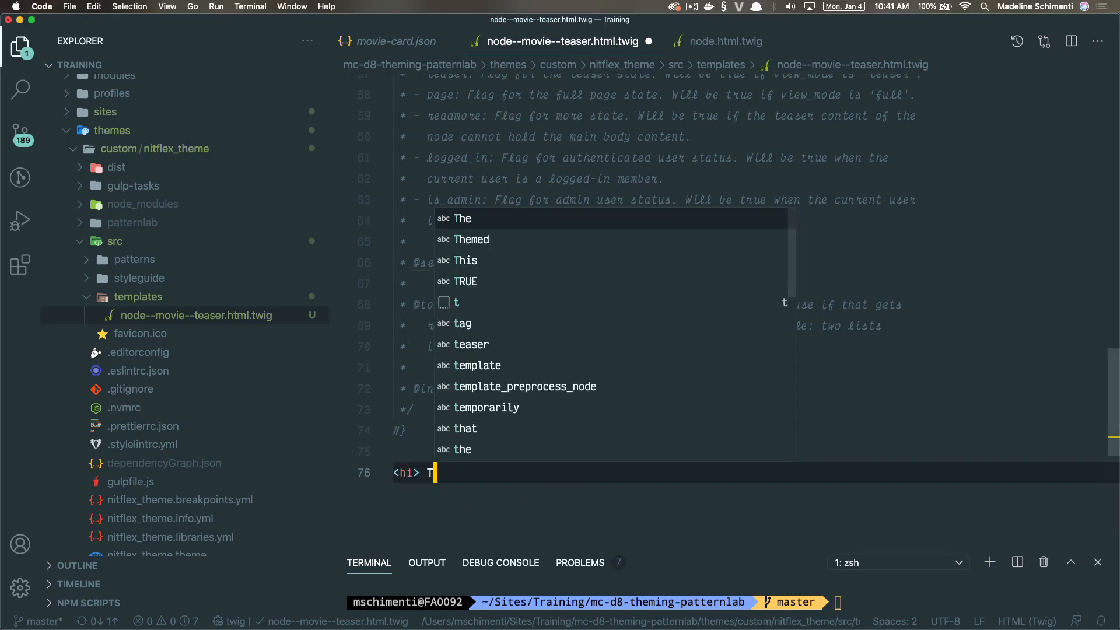
{"action": "type", "text": "esting 123 <"}
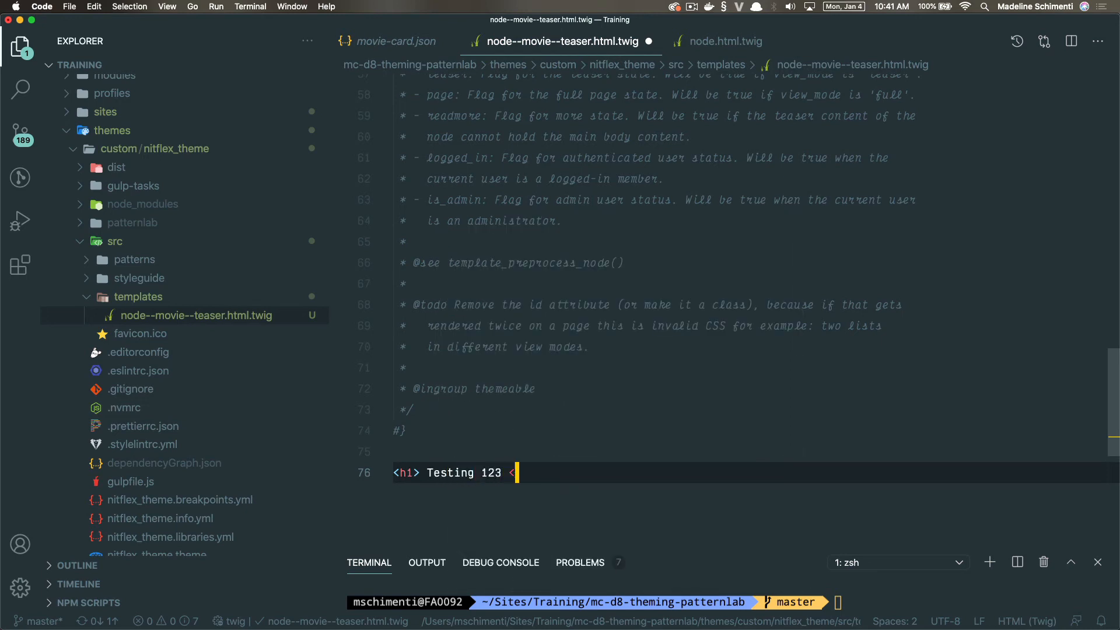
{"action": "type", "text": "/h1>"}
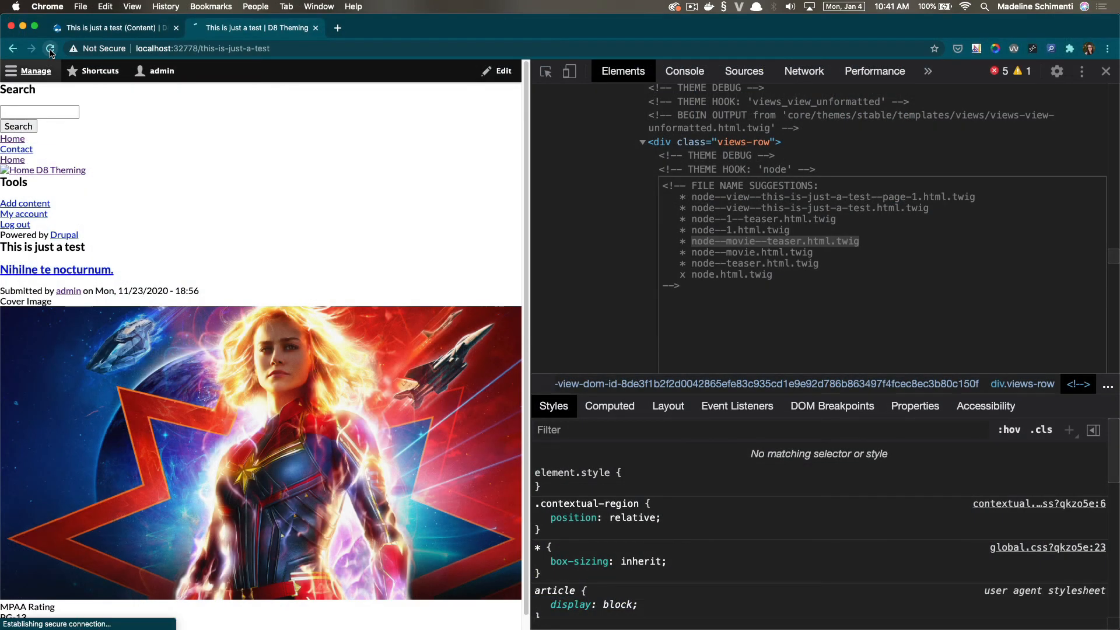
Reload the test page to see Testing 123 from the override, then return to VS Code
{"action": "left_click", "coordinate": [50, 49]}
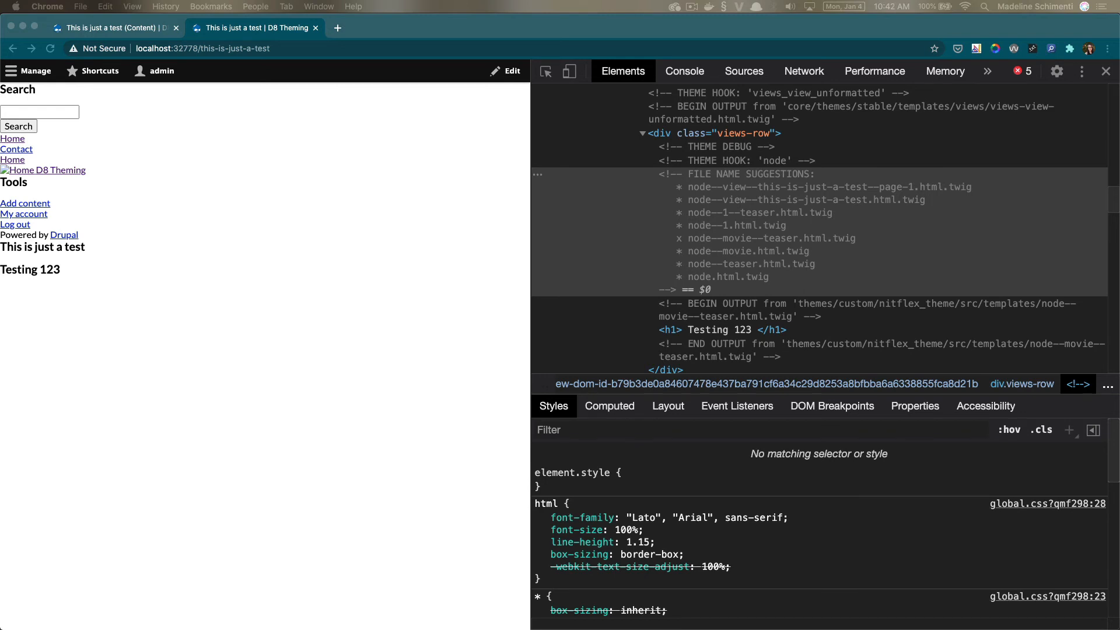
{"action": "mouse_move", "coordinate": [354, 616]}
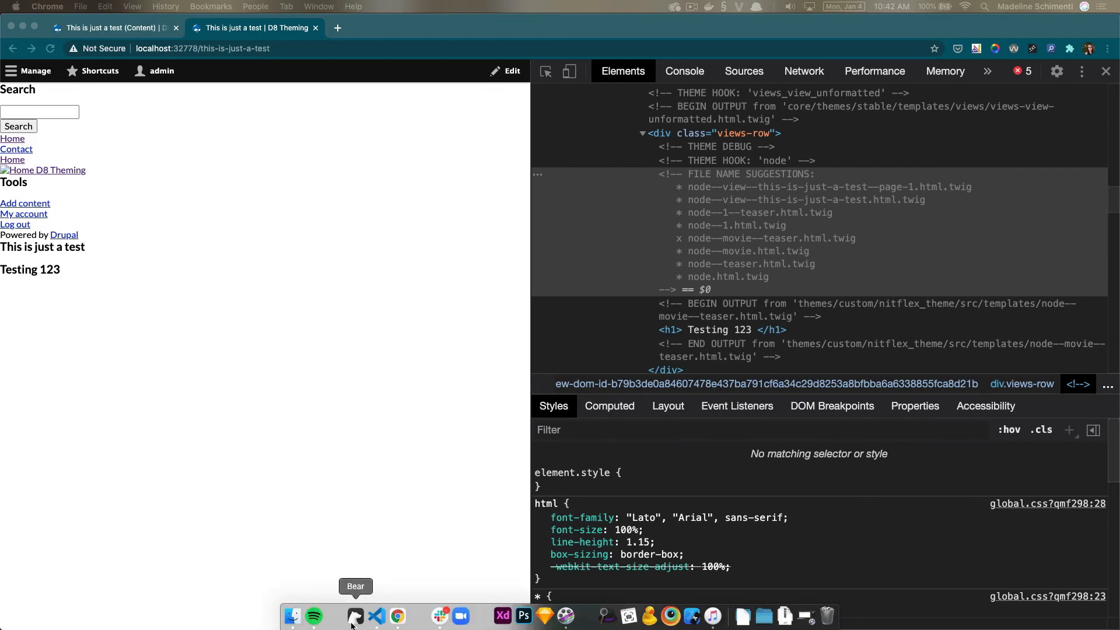
{"action": "left_click", "coordinate": [377, 616]}
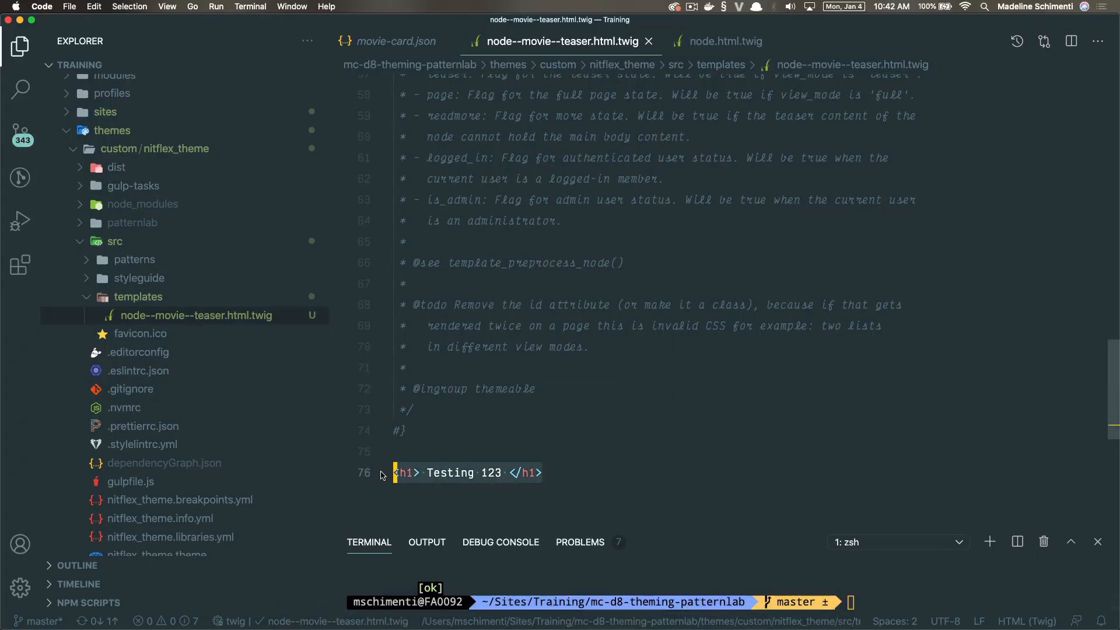